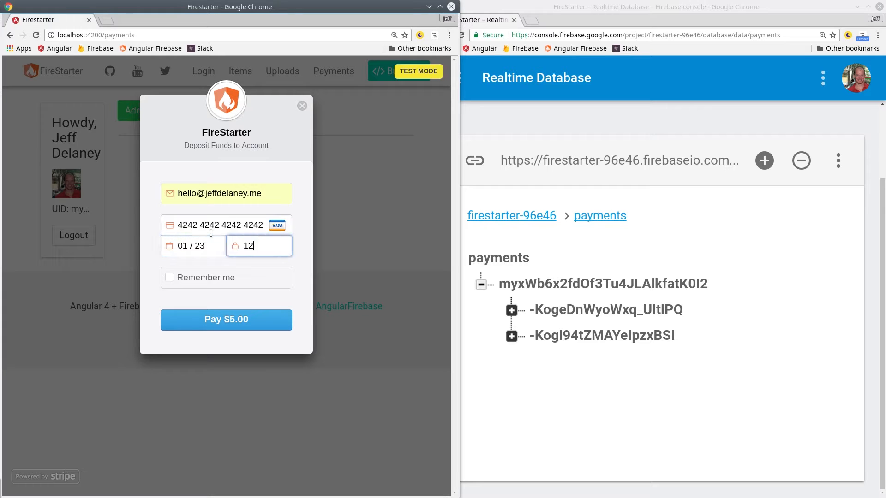
Pay the $5.00 test checkout and expand the new payment's charge record
left_click(225, 319)
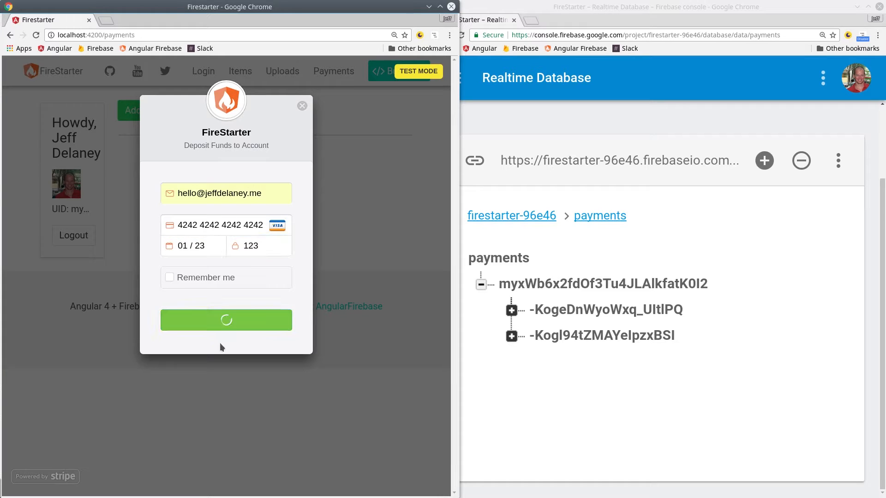
left_click(225, 320)
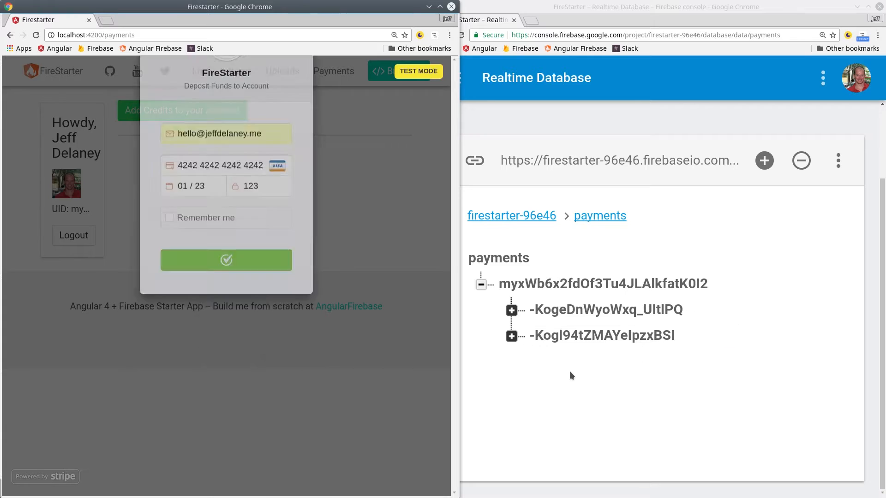
left_click(226, 260)
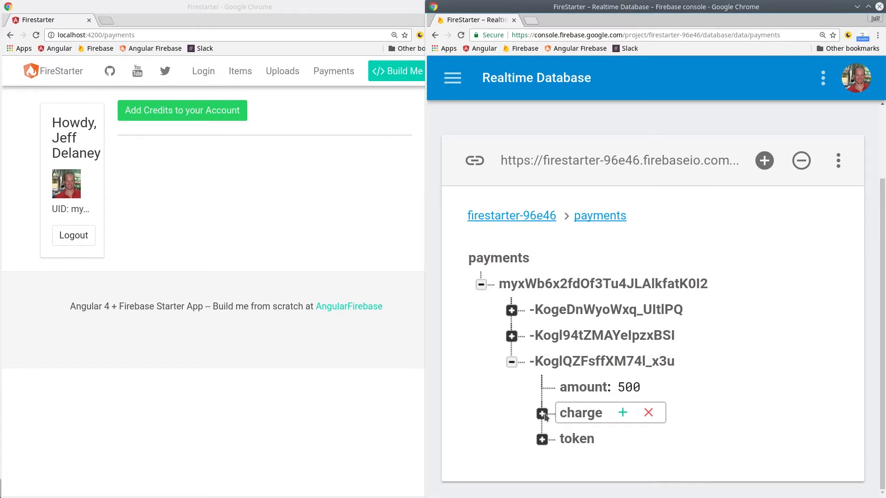
left_click(541, 413)
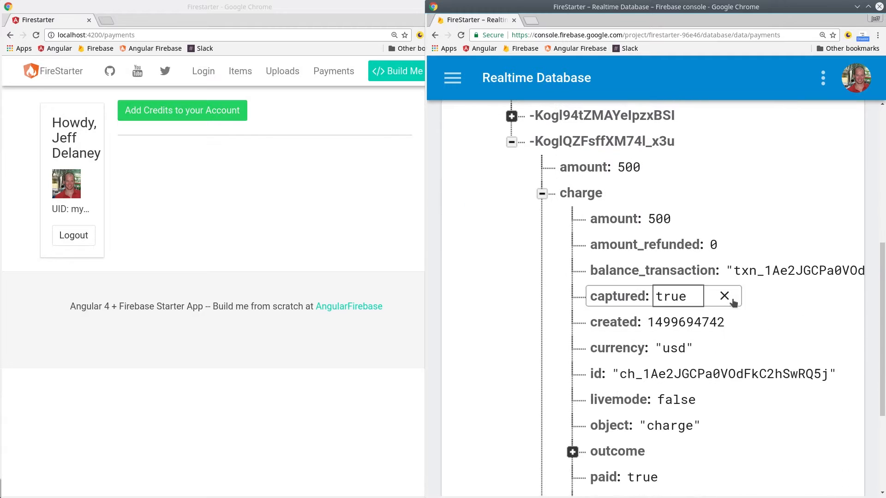
scroll("down", 3)
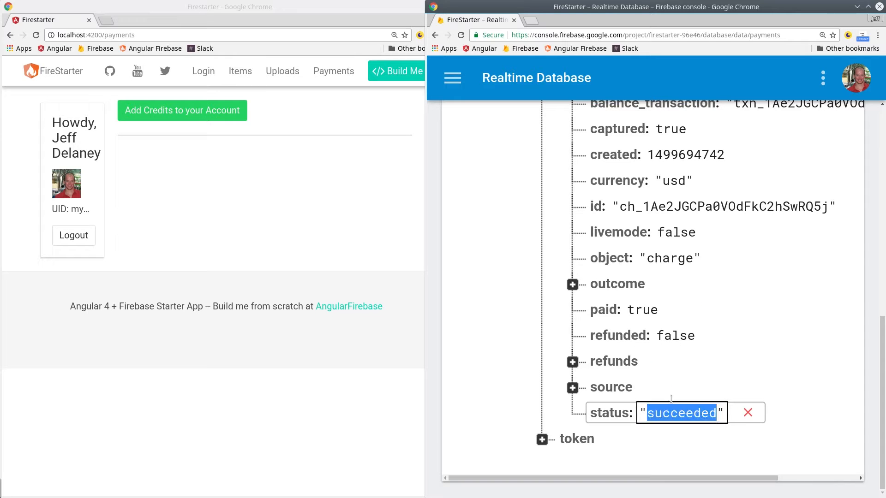
Open functions/package.json in Atom to review the firebase-admin, firebase-functions and stripe dependencies
left_click(572, 284)
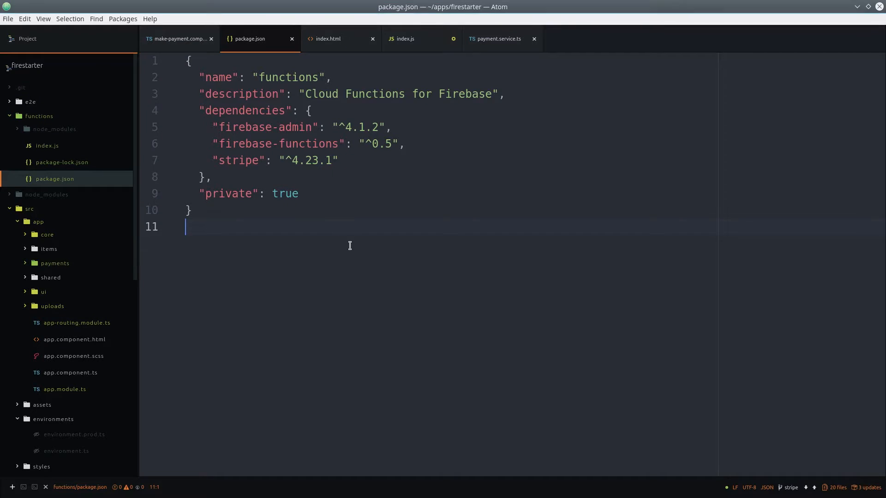
left_click(337, 160)
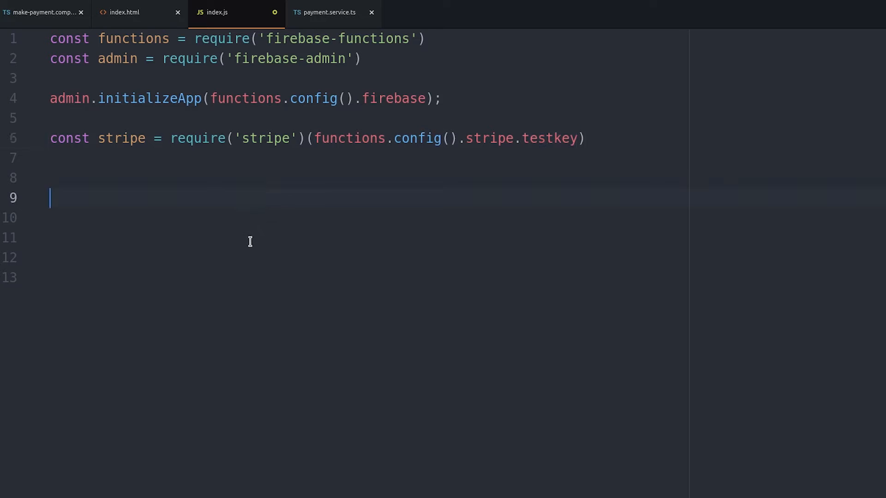
Start exports.stripeCharge as an onWrite trigger on '/payments/{userId}/{paymentId}'
type("exports.stripeCharge =")
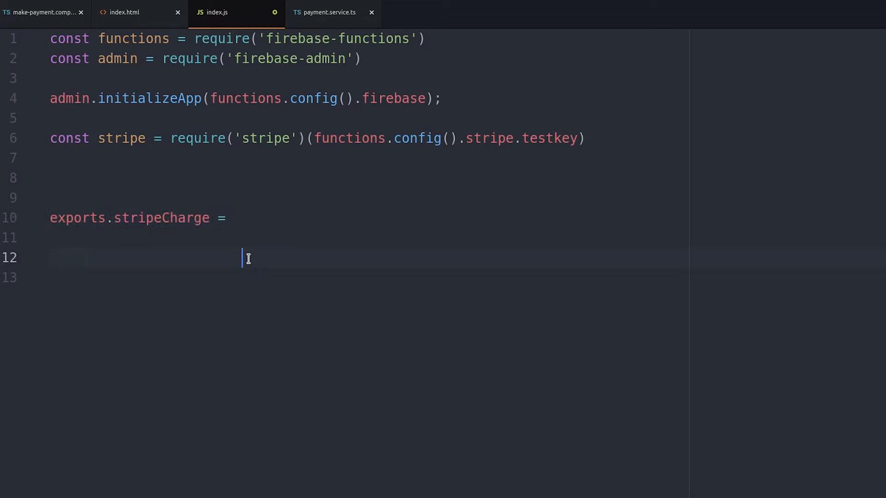
type("functions.database")
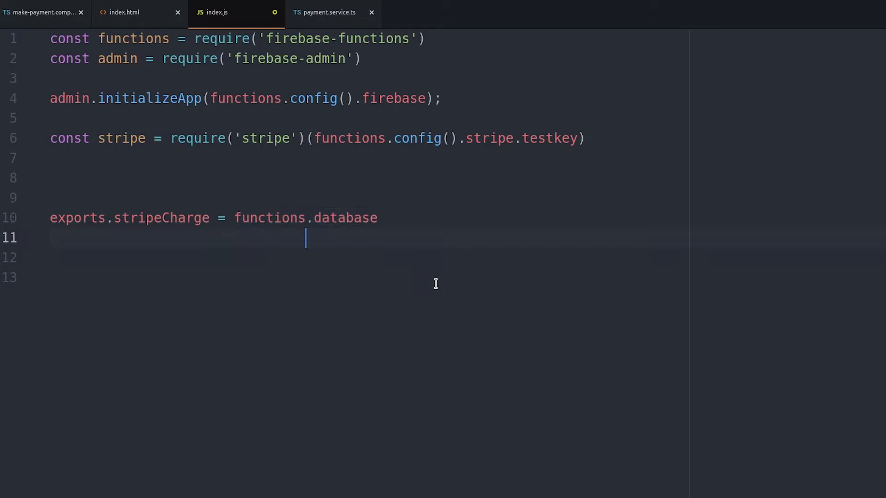
type(".ref('/payments/{userId}/{paymentId}')")
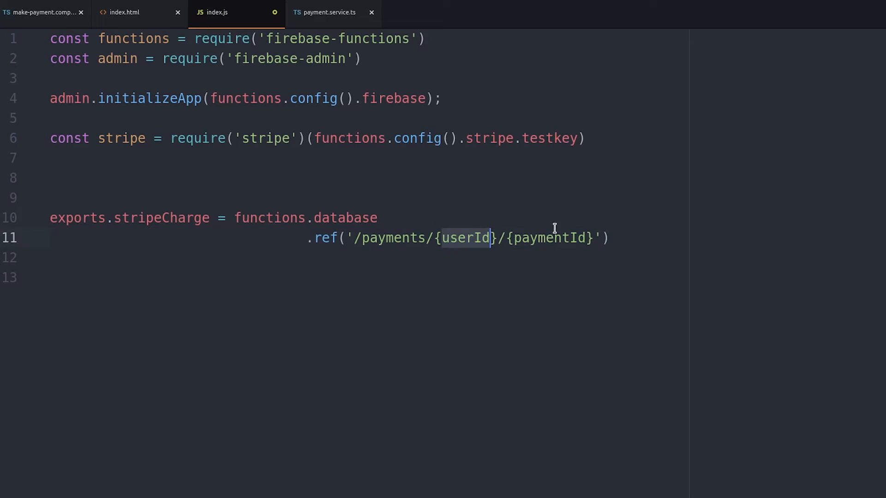
type(".onWrite();")
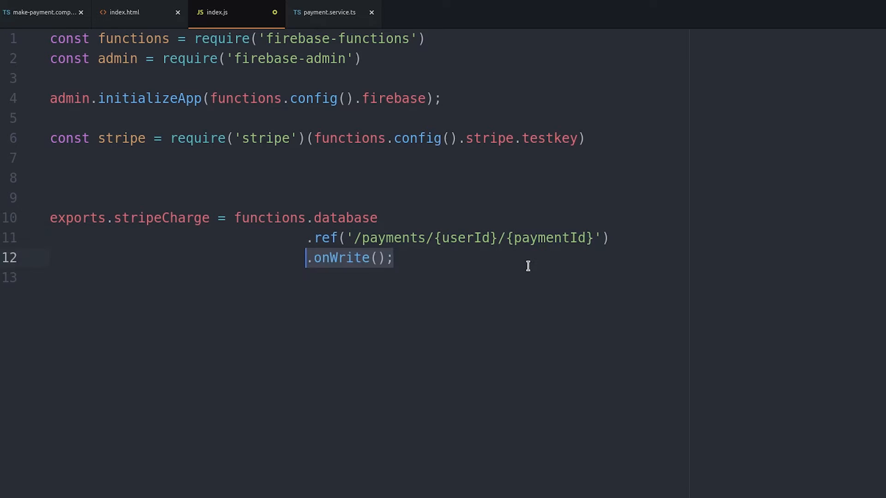
type("event => {")
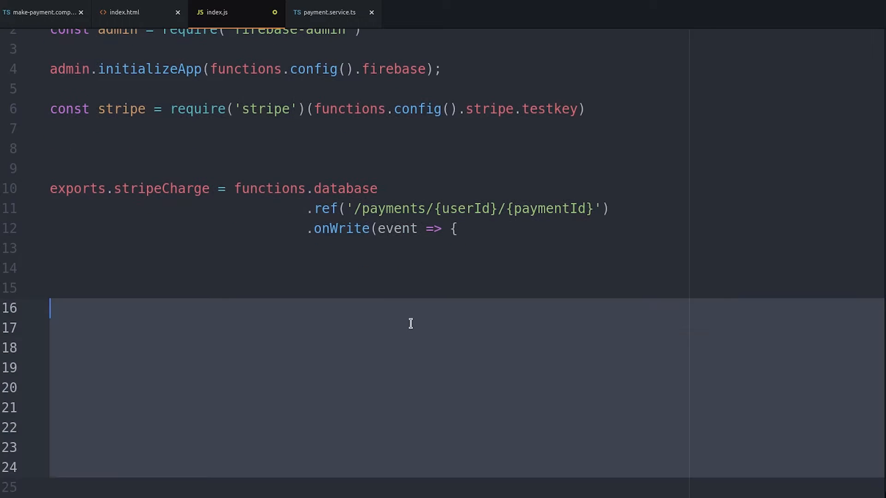
Declare payment, userId and paymentId from the event and begin an if-return guard
type("const payment = event.data.val();")
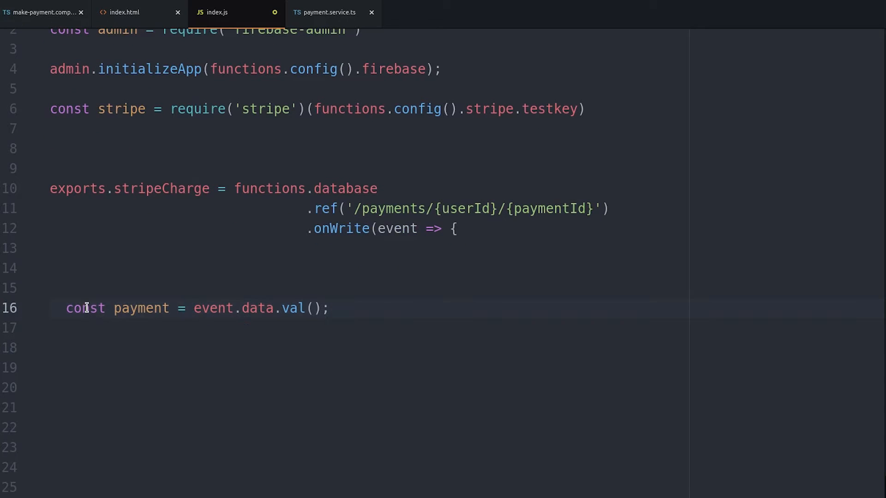
double_click(141, 308)
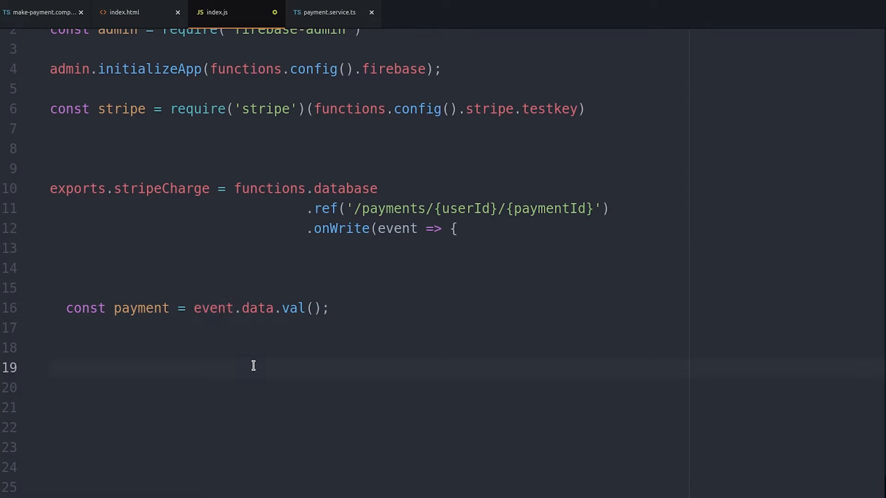
type("const userId = event.params.userId;")
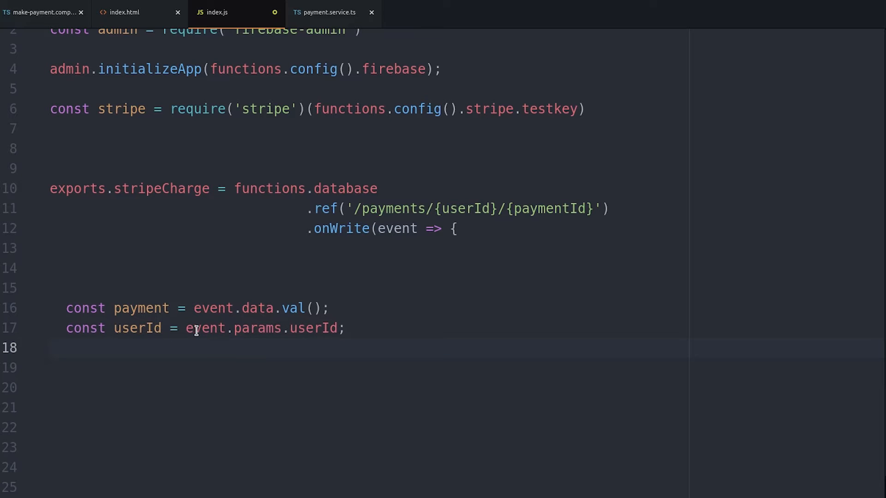
type("const paymentId = event.params.paymentId;")
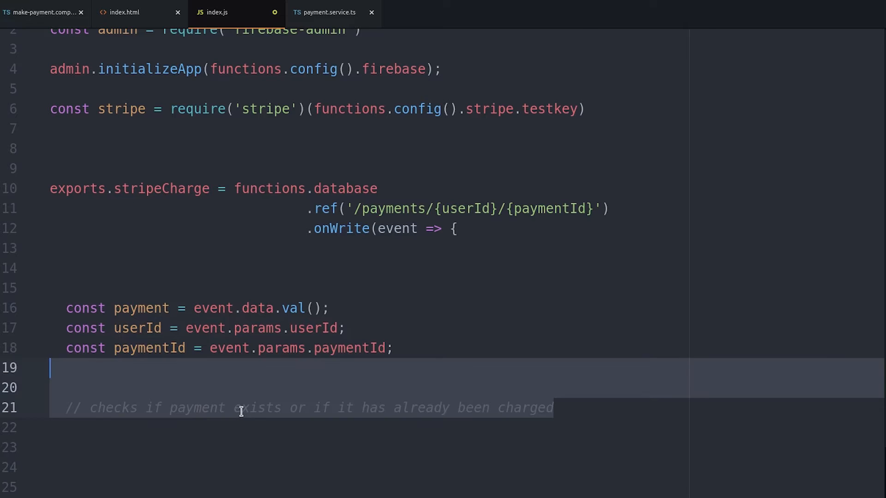
type("if () return;")
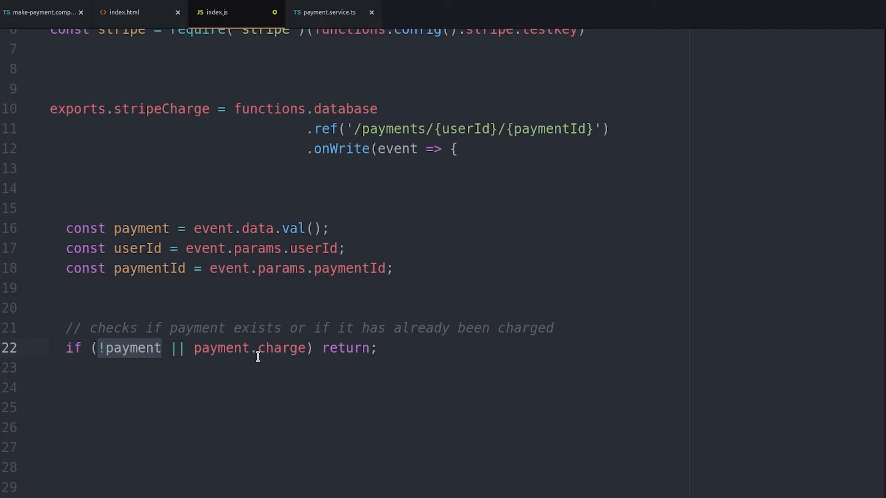
After the guard, return an admin.database() lookup with .once('value') resolving snapshot.val()
double_click(276, 348)
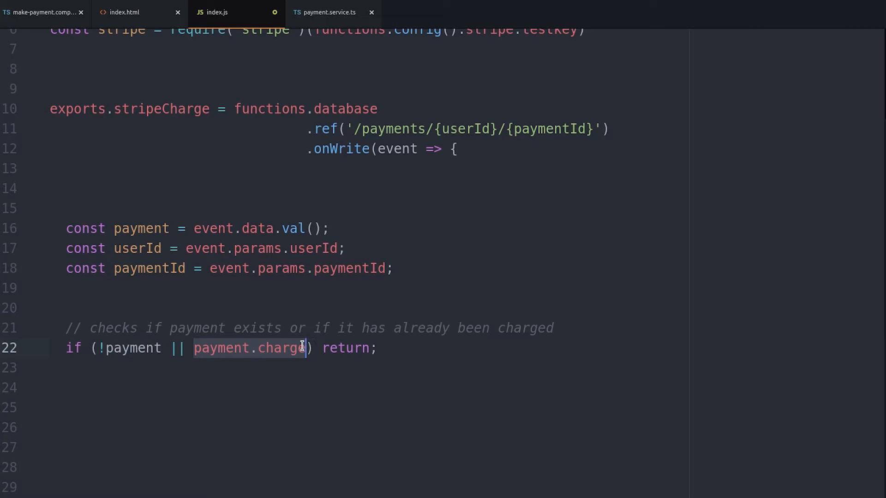
left_click(353, 388)
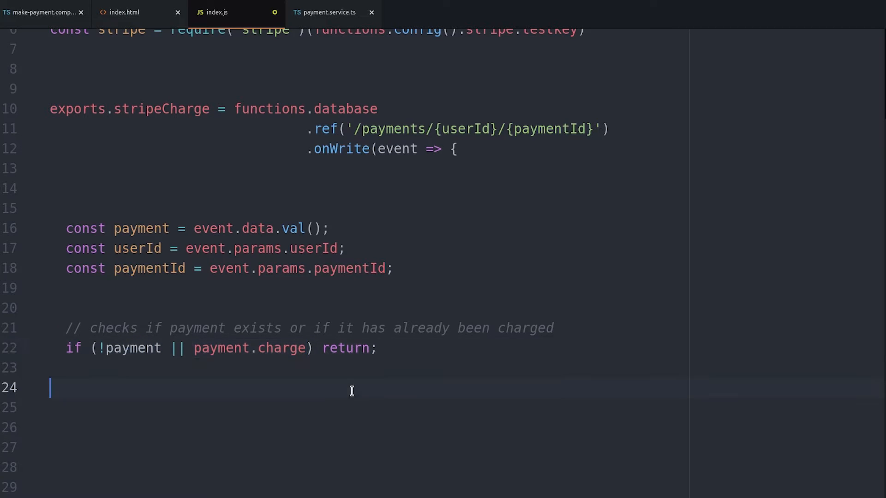
type("return admin.database()")
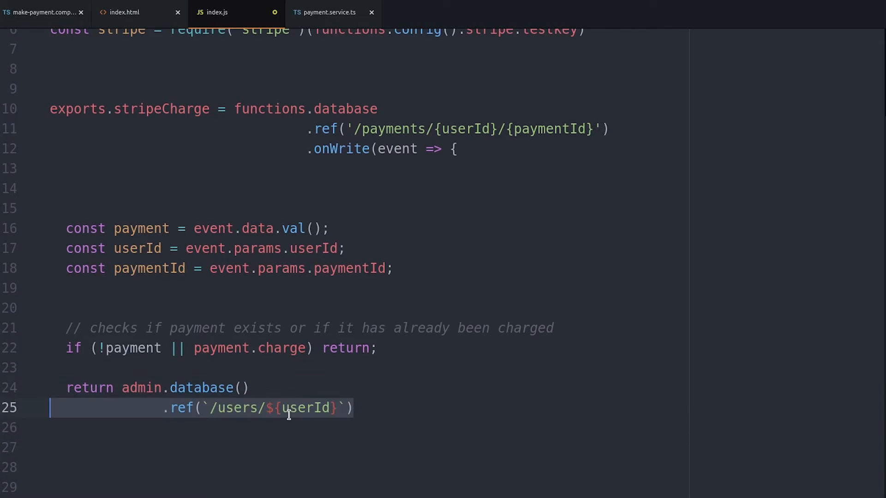
type(".once('value')")
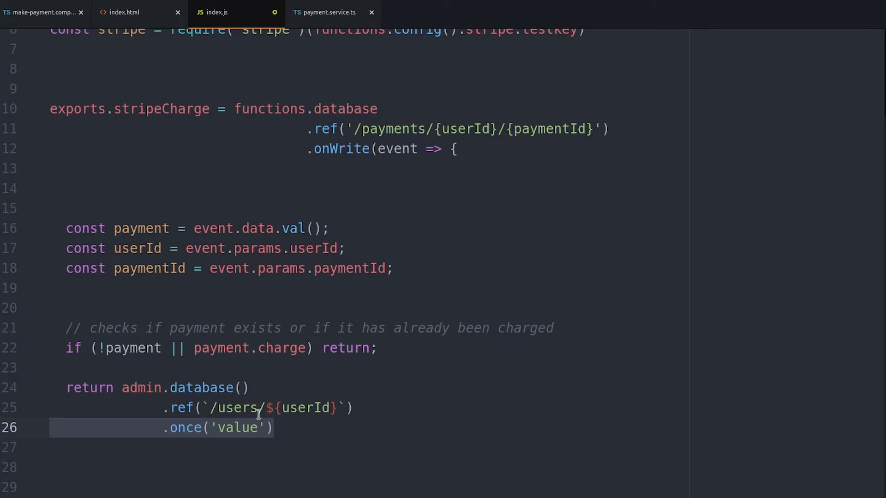
scroll("up", 3)
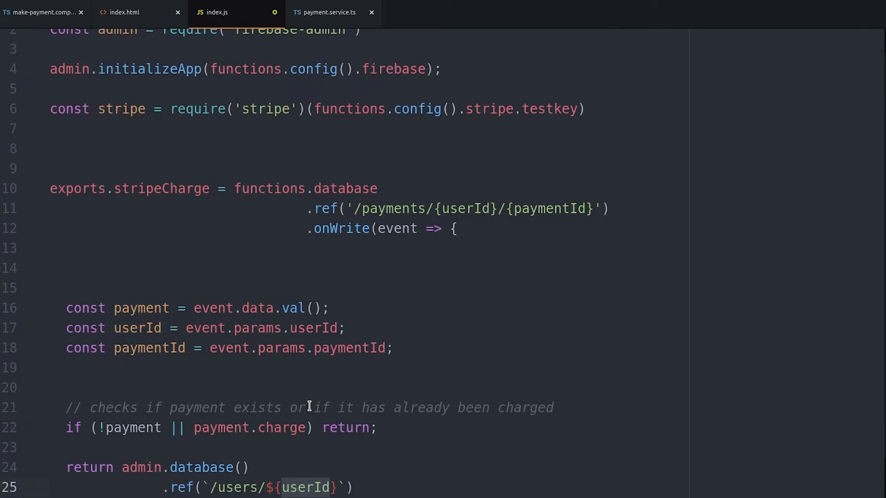
scroll("down", 3)
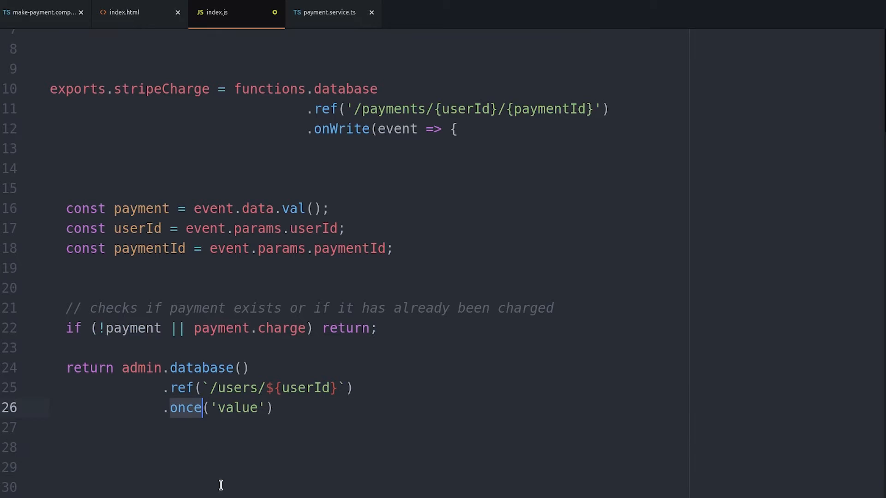
type(".then(snapshot => {")
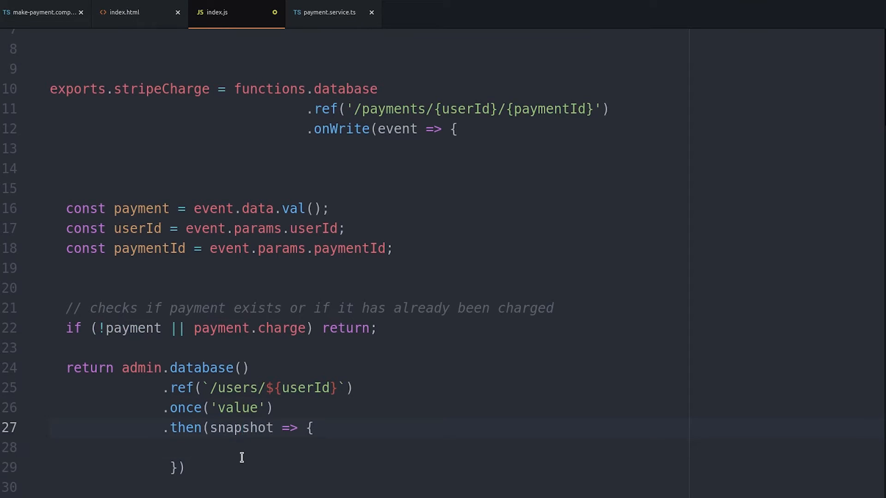
type("return snapshot.val();")
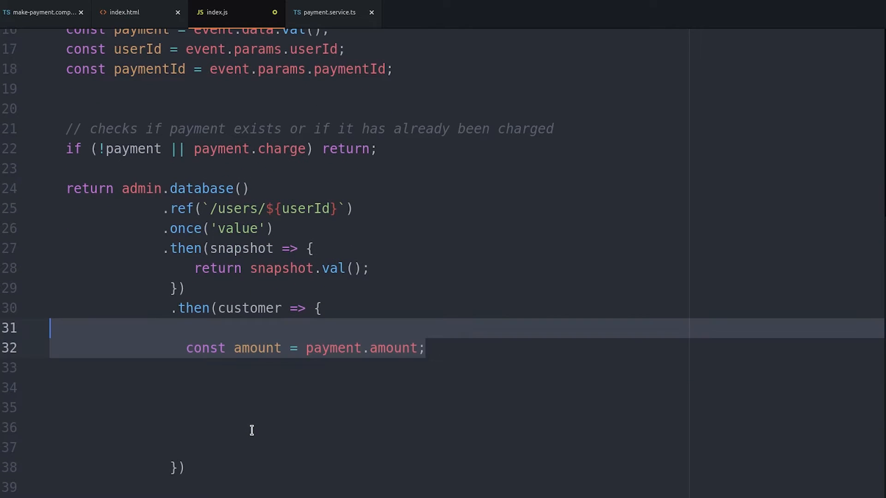
Add const idempotency_key = paymentId to prevent duplicate charges
left_click(344, 348)
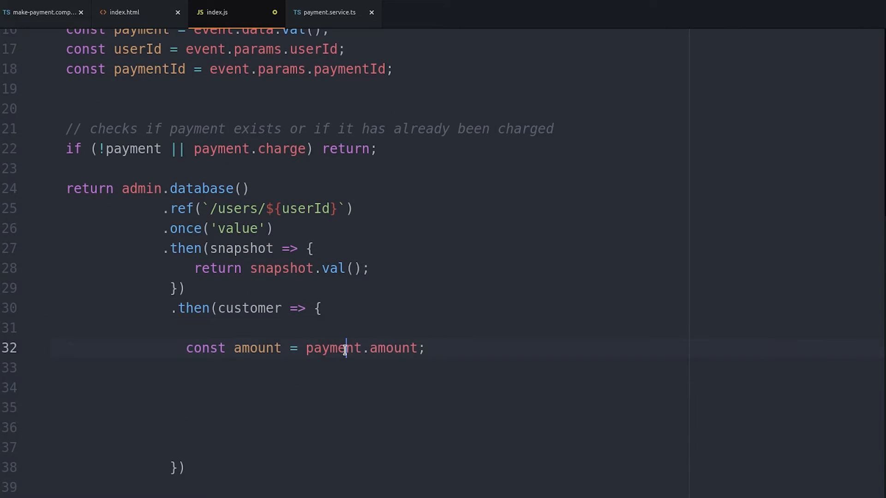
left_click(352, 388)
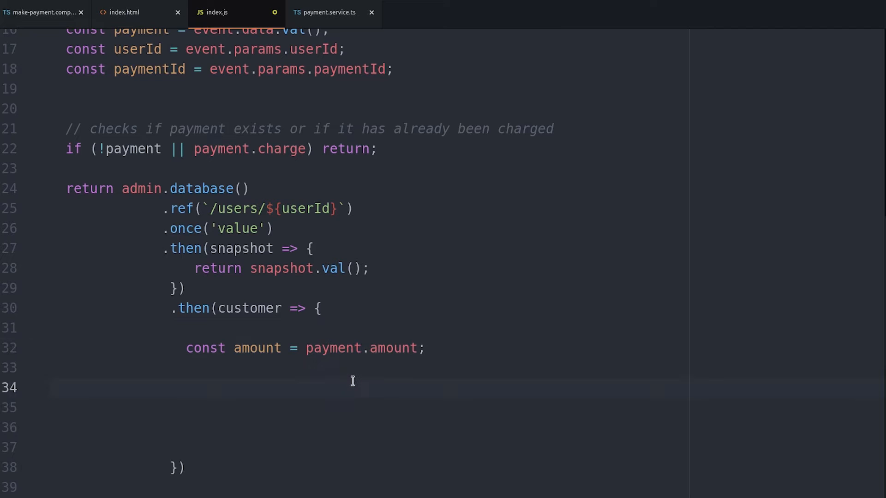
type("const idempotency_key = paymentId;  // prevent duplicate charges")
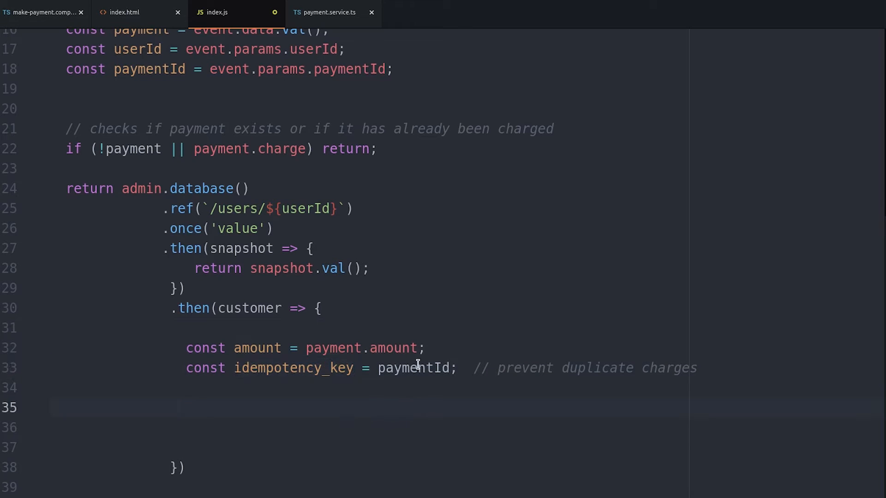
left_click(398, 388)
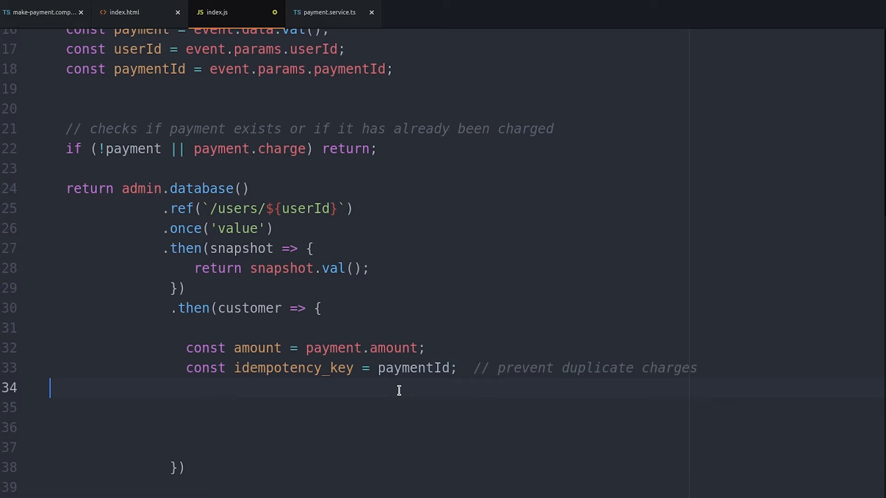
Declare source as payment.token.id and currency as 'usd'
type("const source = payment.token.id;")
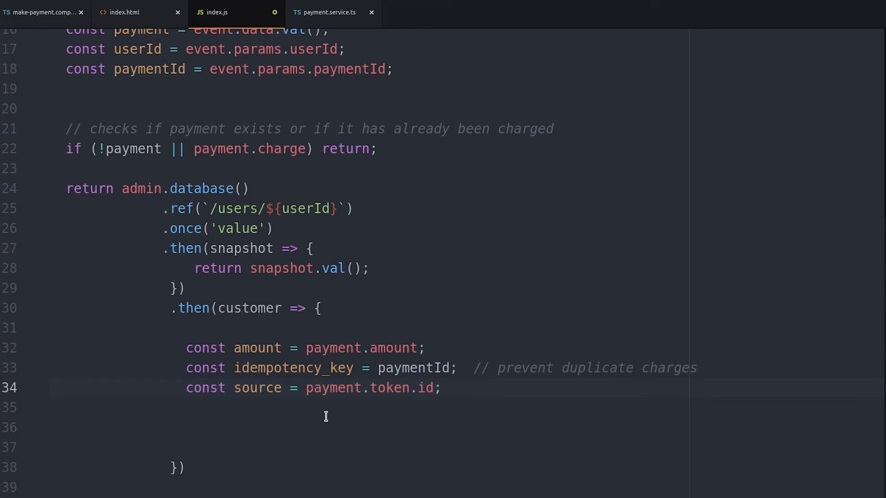
type("const currency = 'usd';")
type("const charge = {amount, currency, source};")
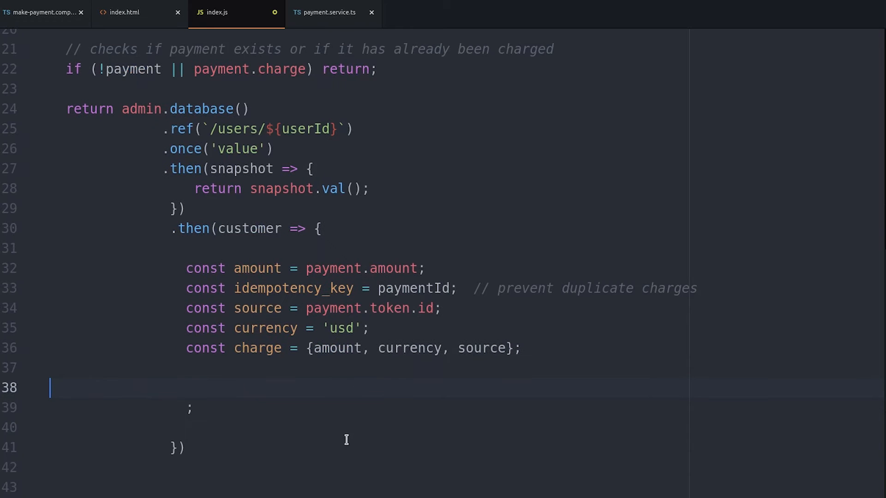
Return stripe.charges.create(charge, { idempotency_key }) and store the result via admin.database() .set(charge)
type("return stripe.charges")
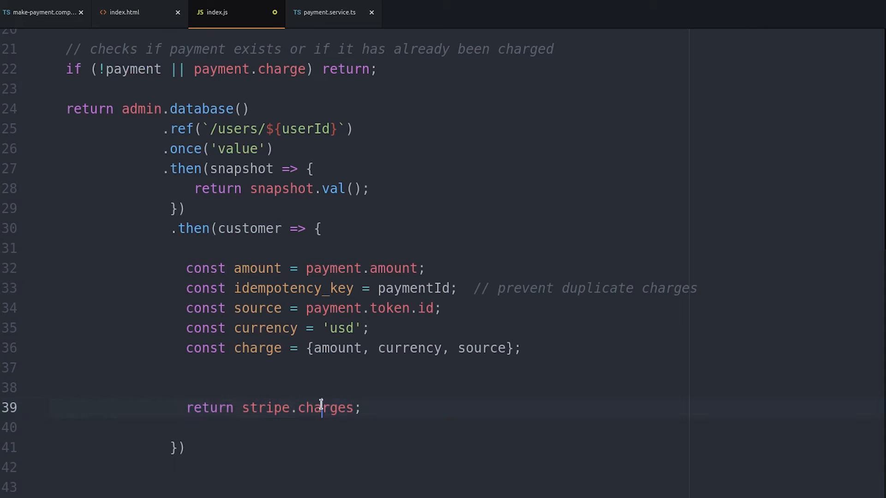
type(".create()")
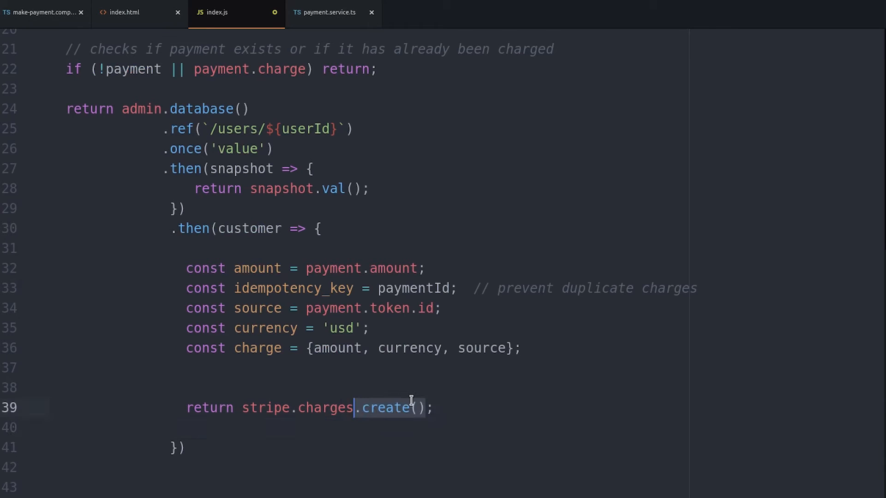
type("charge")
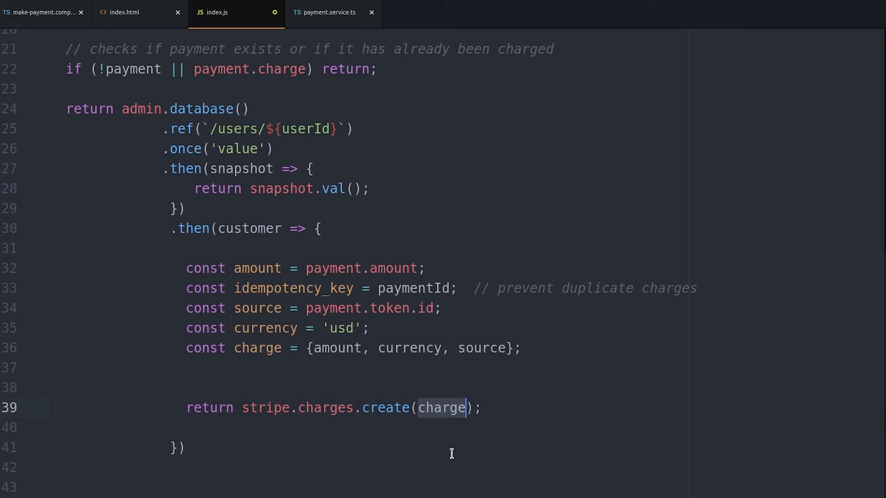
type(", { idempotency_key }")
left_click(429, 487)
type(".then(charge => {")
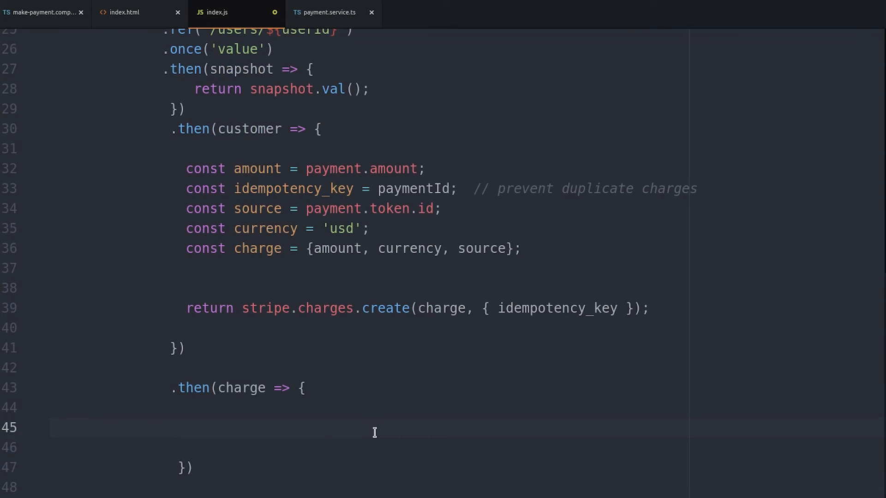
type("admin.database()")
type(".ref(`/payments/${userId}/${paymentId}/charge")
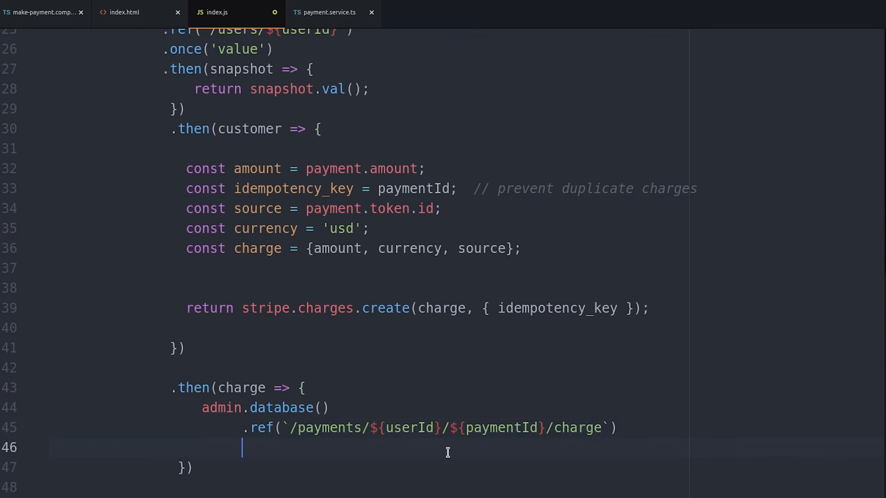
type(".set(charge)")
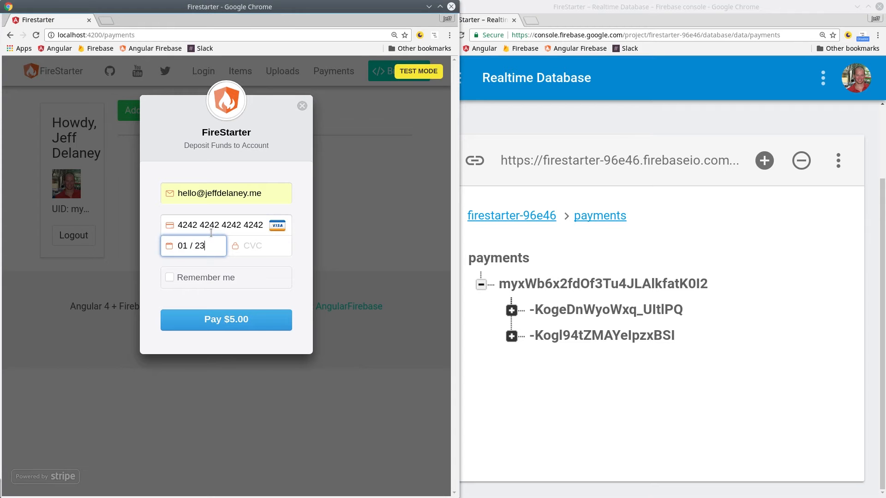
Enter CVC 123 and pay the $5.00 test checkout
type("123")
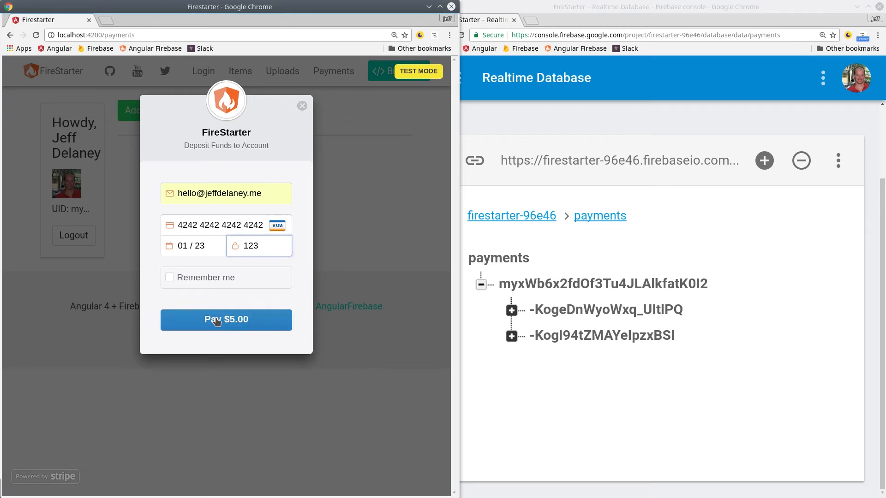
left_click(226, 319)
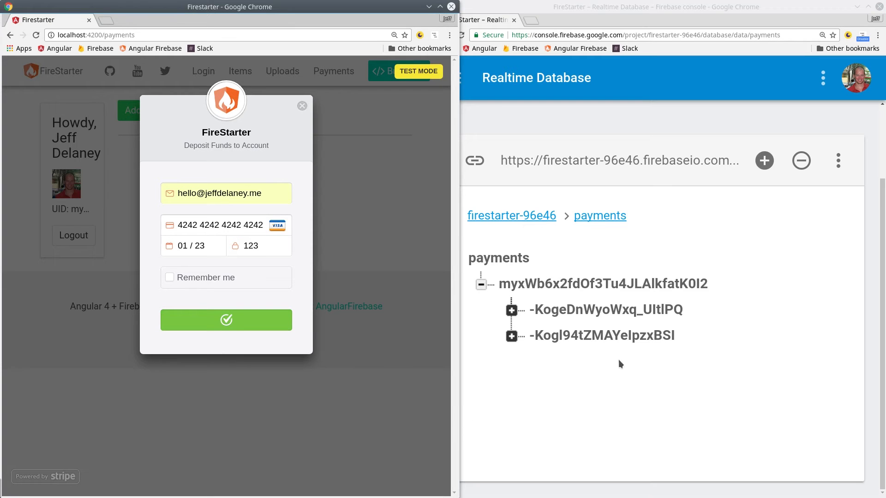
left_click(226, 319)
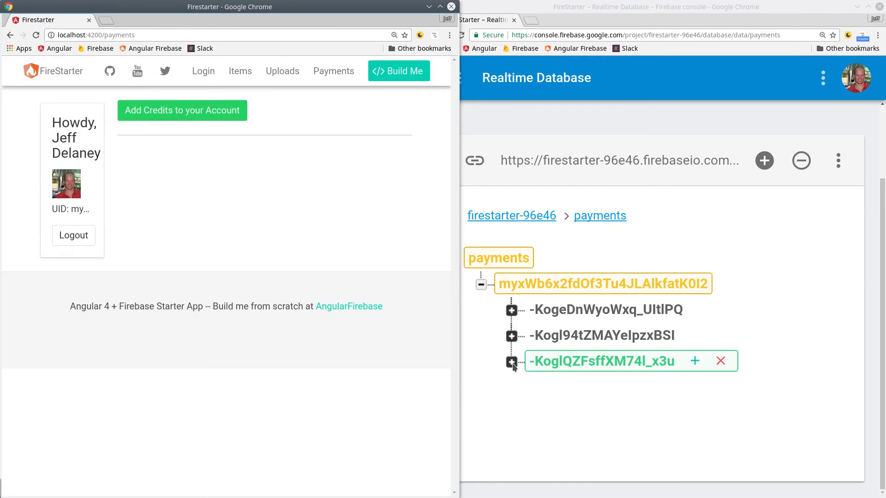
Expand the new payment's charge, showing status succeeded and an authorized outcome with normal risk
left_click(511, 362)
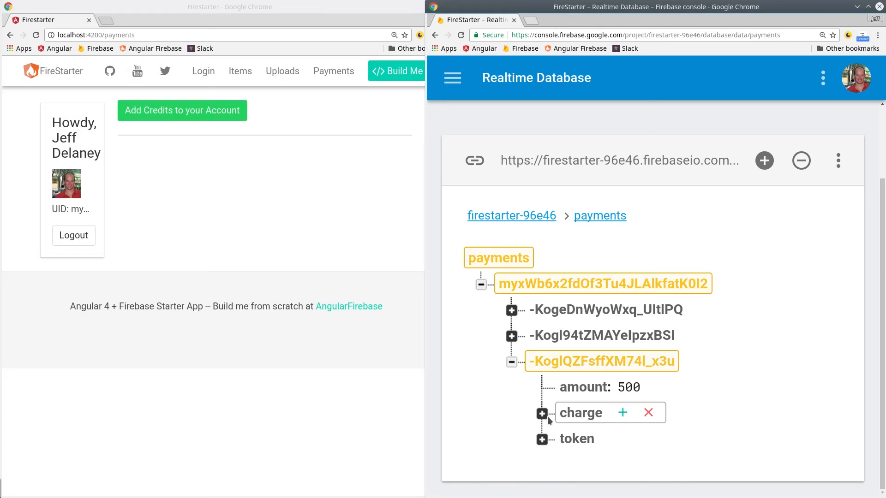
left_click(542, 413)
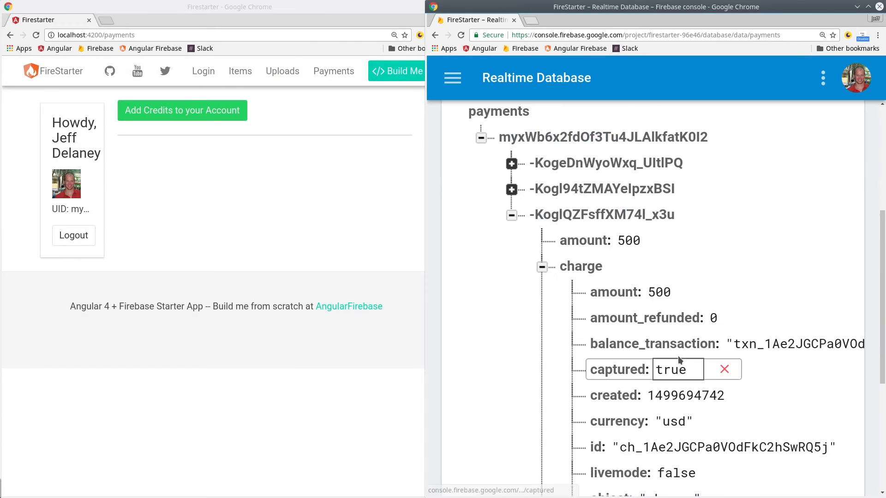
scroll("down", 3)
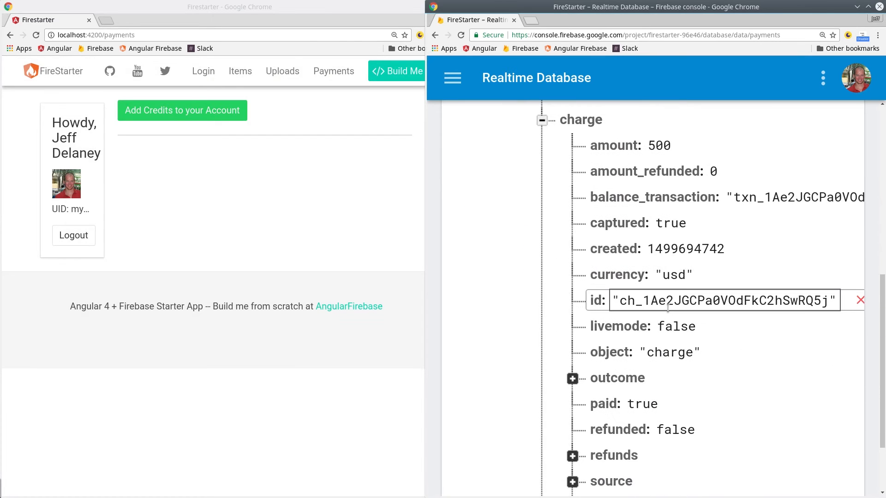
scroll("down", 3)
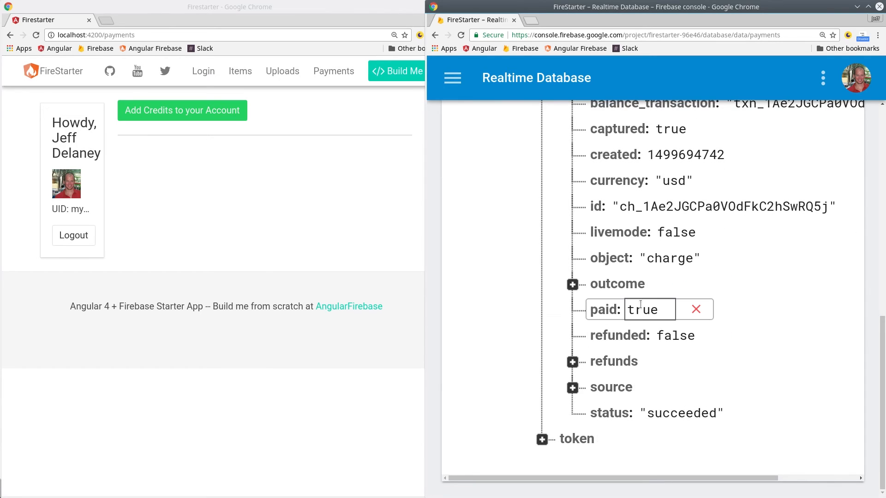
left_click(681, 413)
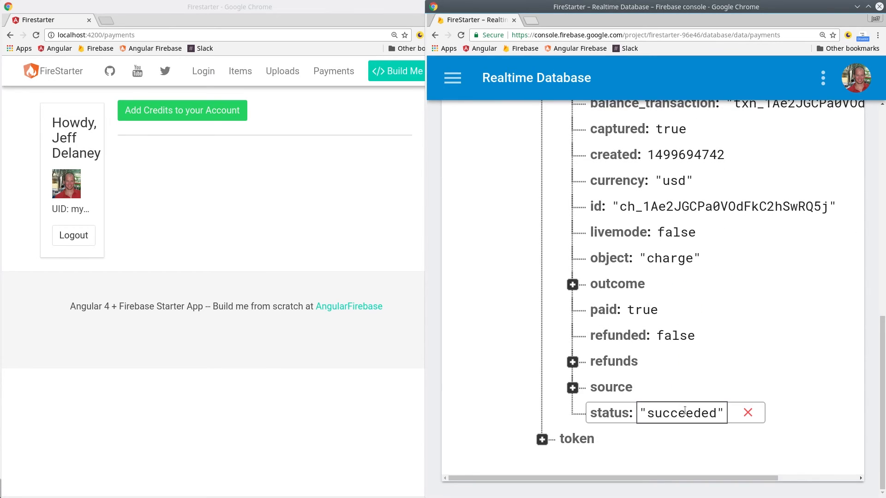
left_click(572, 284)
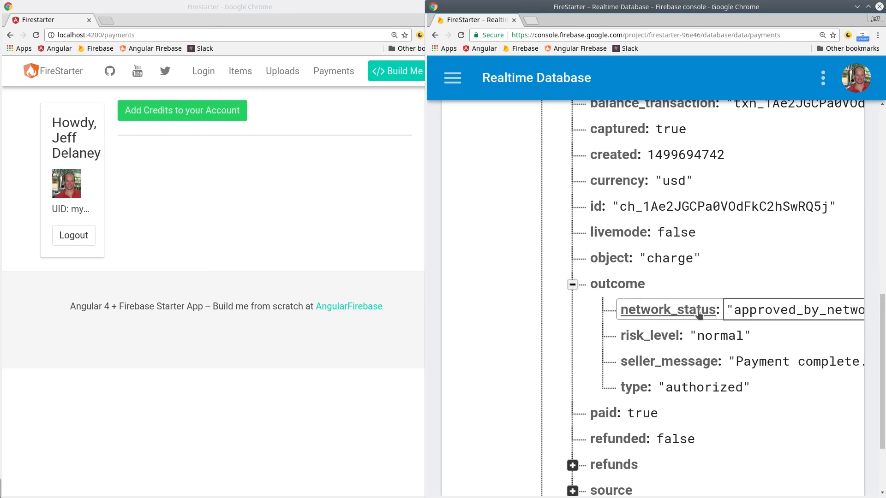
double_click(719, 335)
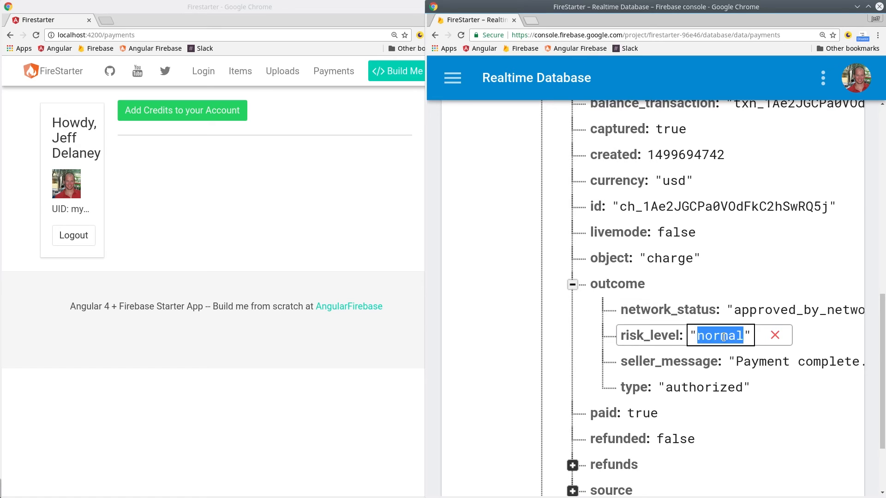
mouse_move(694, 373)
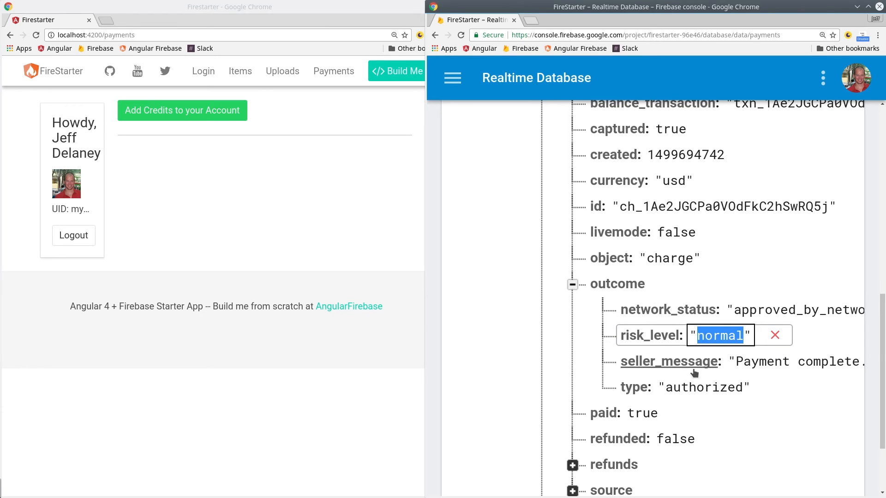
scroll("down", 3)
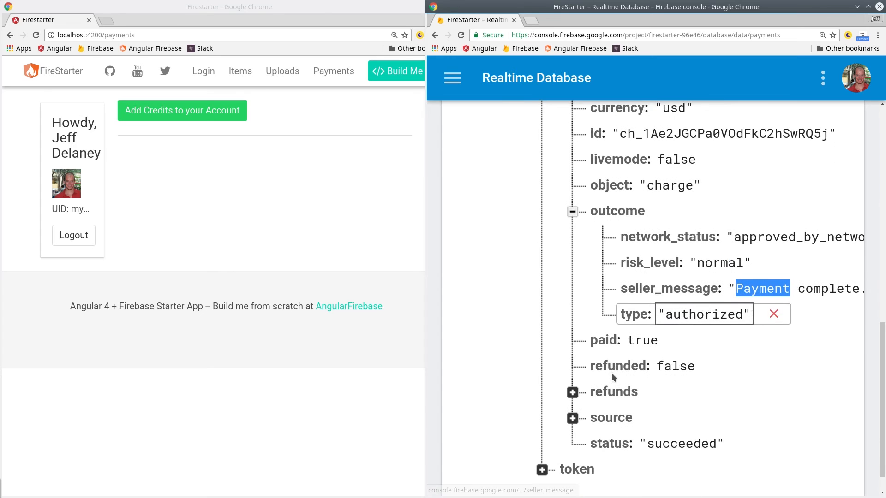
left_click(572, 417)
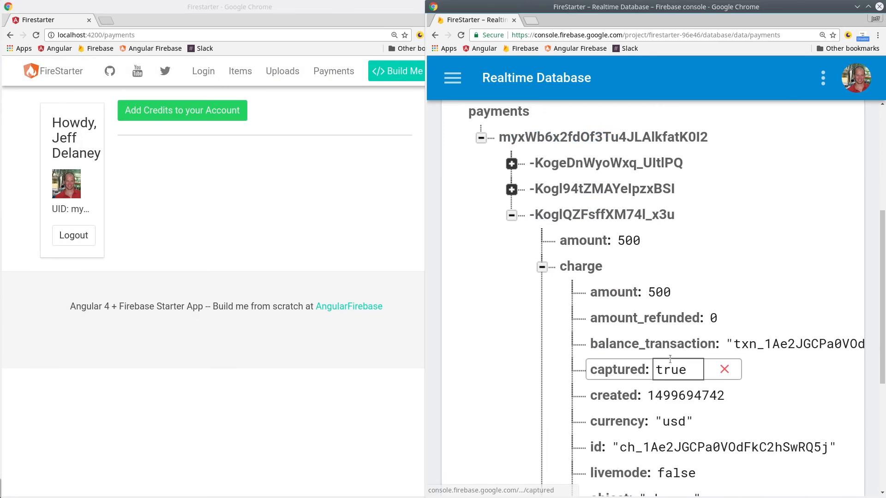
scroll("down", 3)
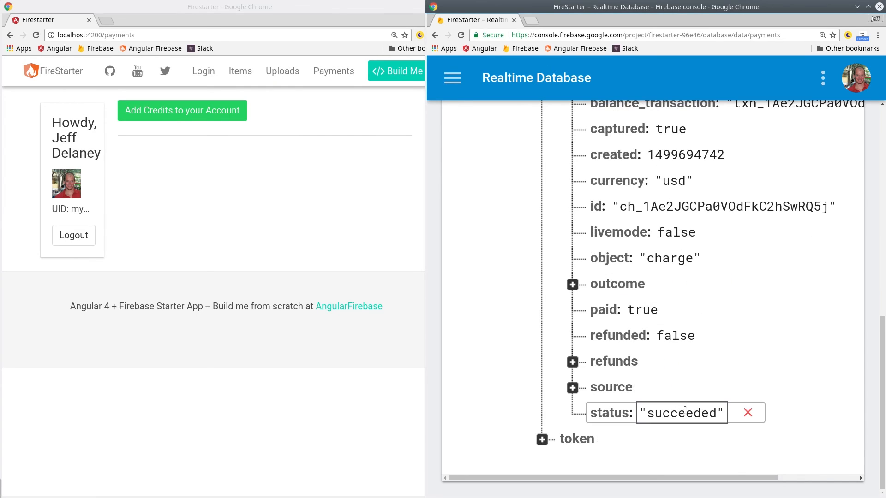
left_click(572, 284)
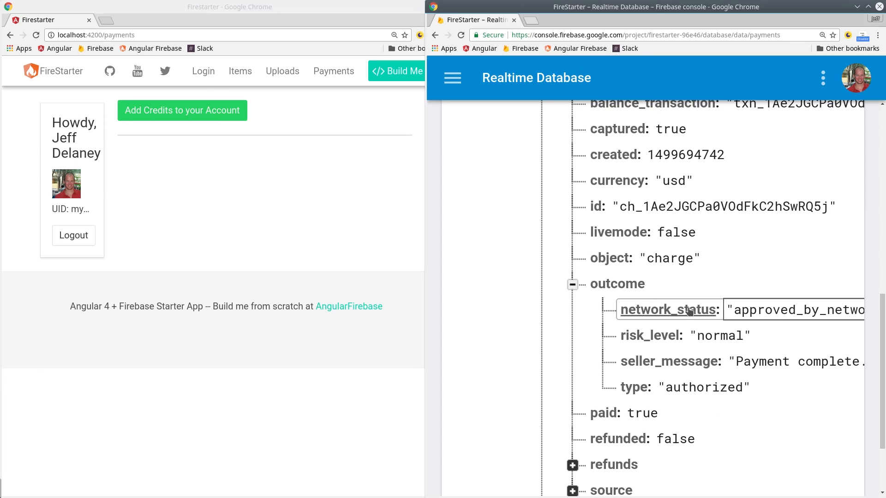
double_click(719, 335)
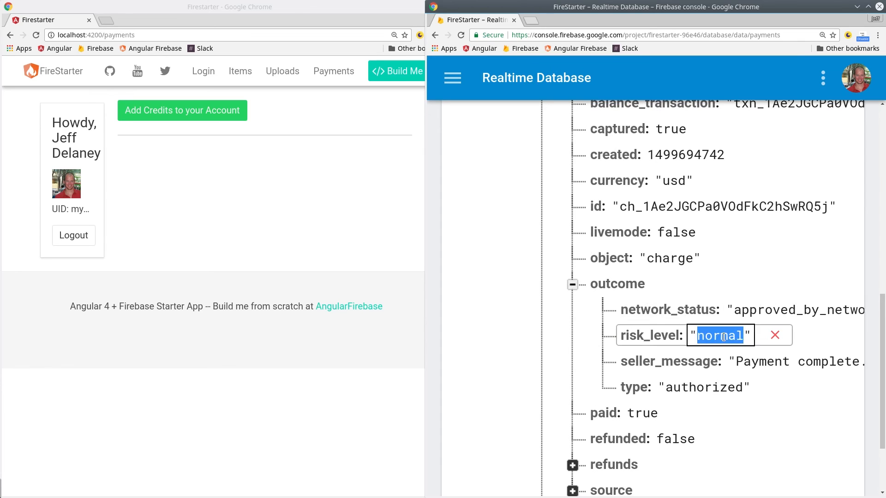
mouse_move(691, 375)
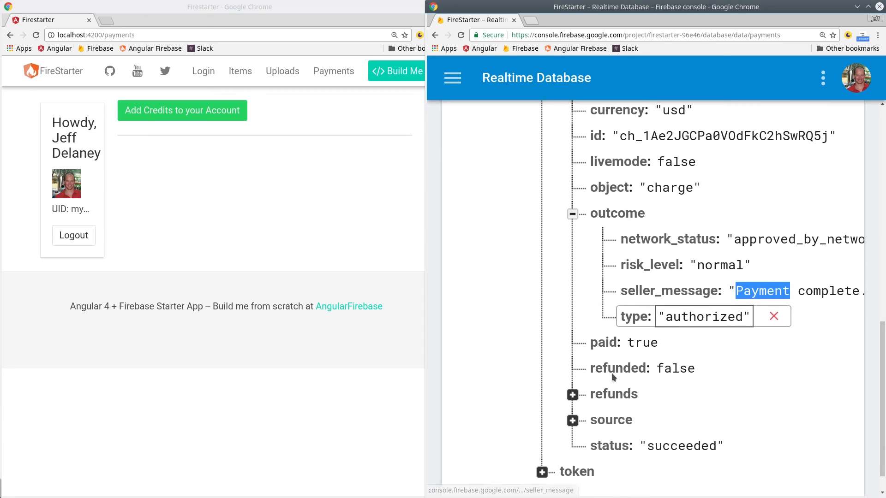
left_click(572, 420)
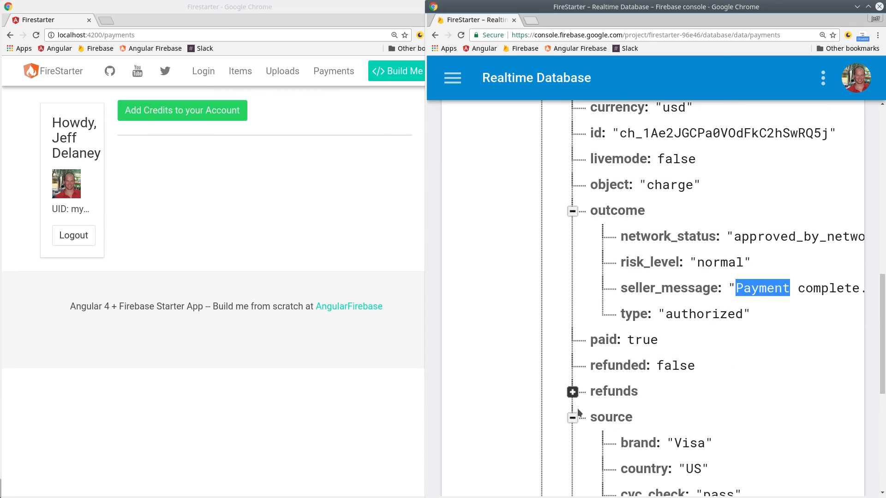
left_click(571, 417)
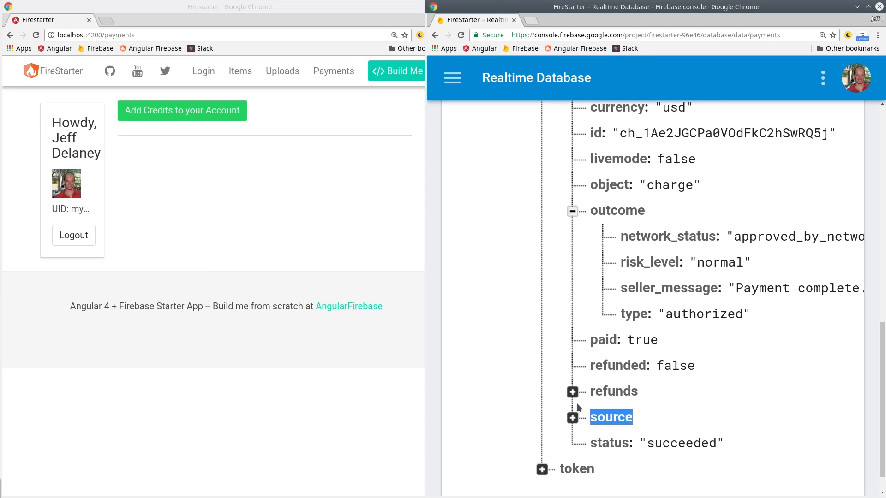